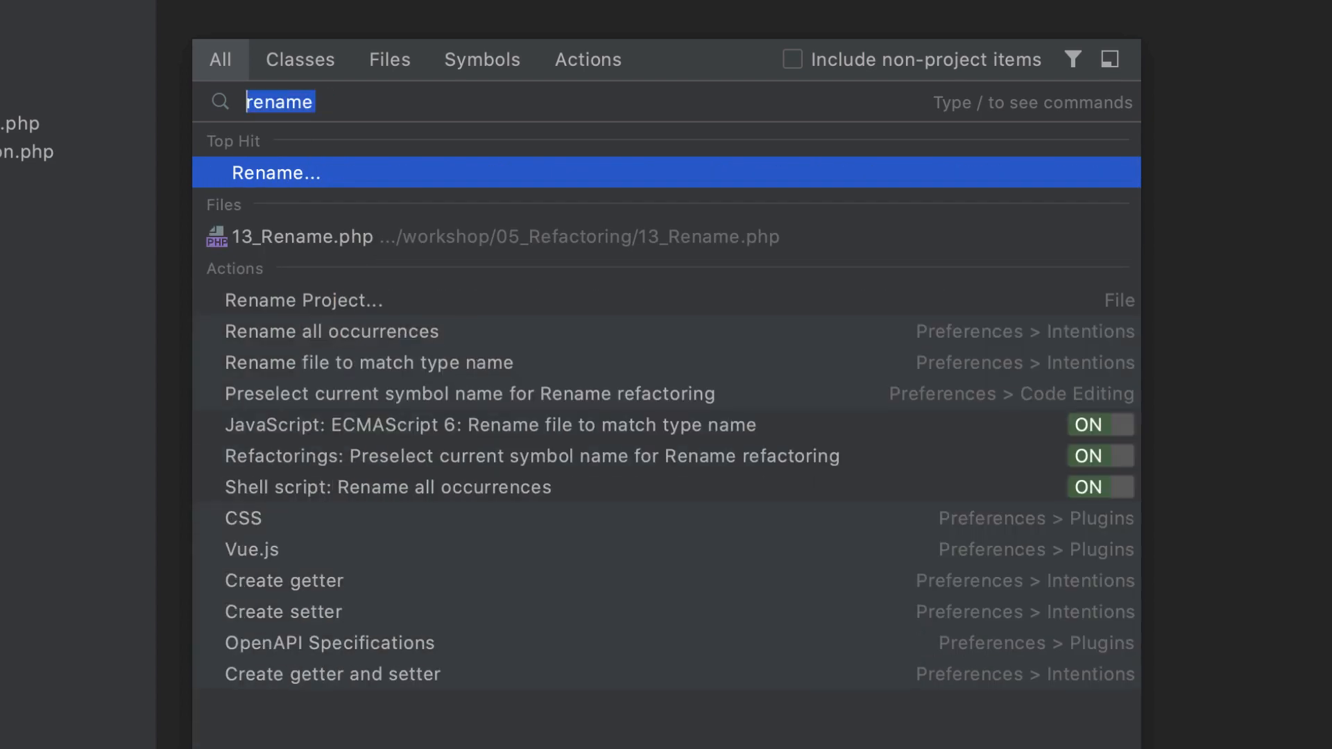
Search Everywhere for a query to list matching actions, files and settings.
type("line")
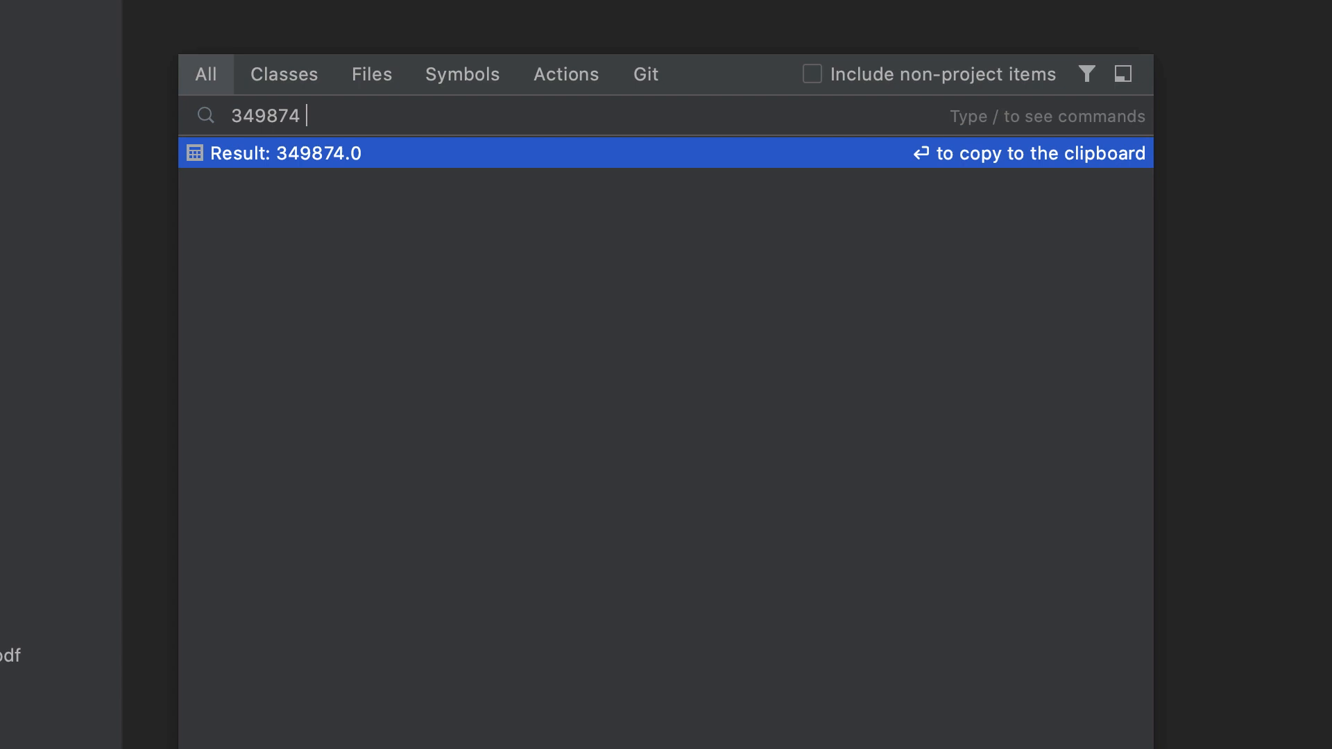
Evaluate an arithmetic expression ending in '/ 7' inline in Search Everywhere.
type("/ 7")
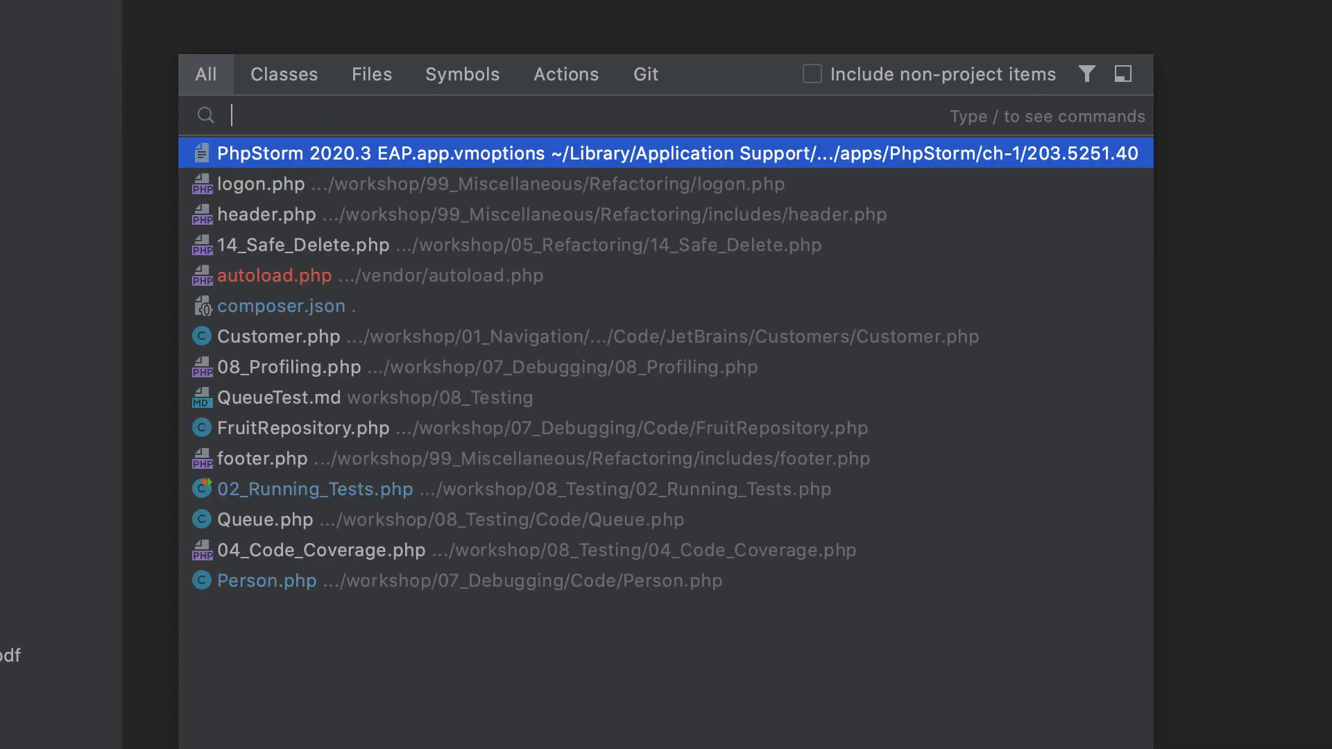
Search for 'update' and open the Update profiler lesson Git commit from the results.
type("update")
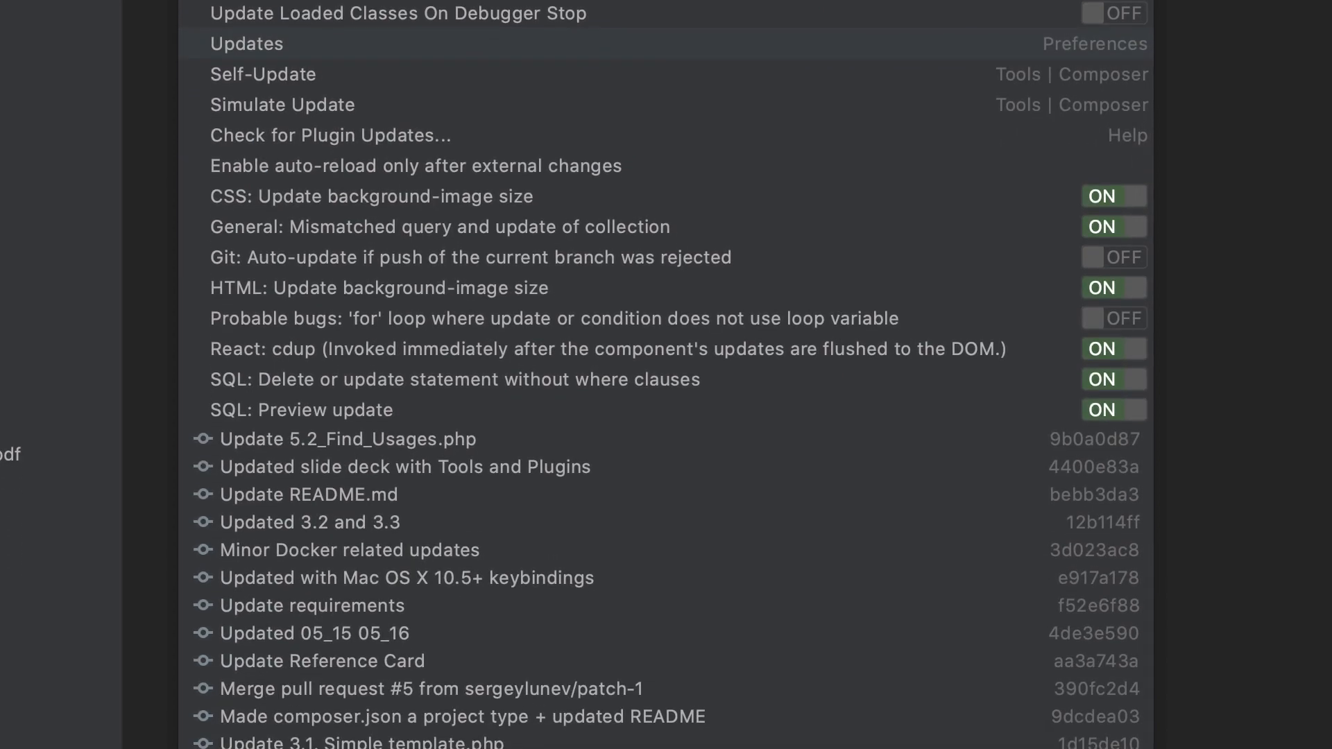
type("update")
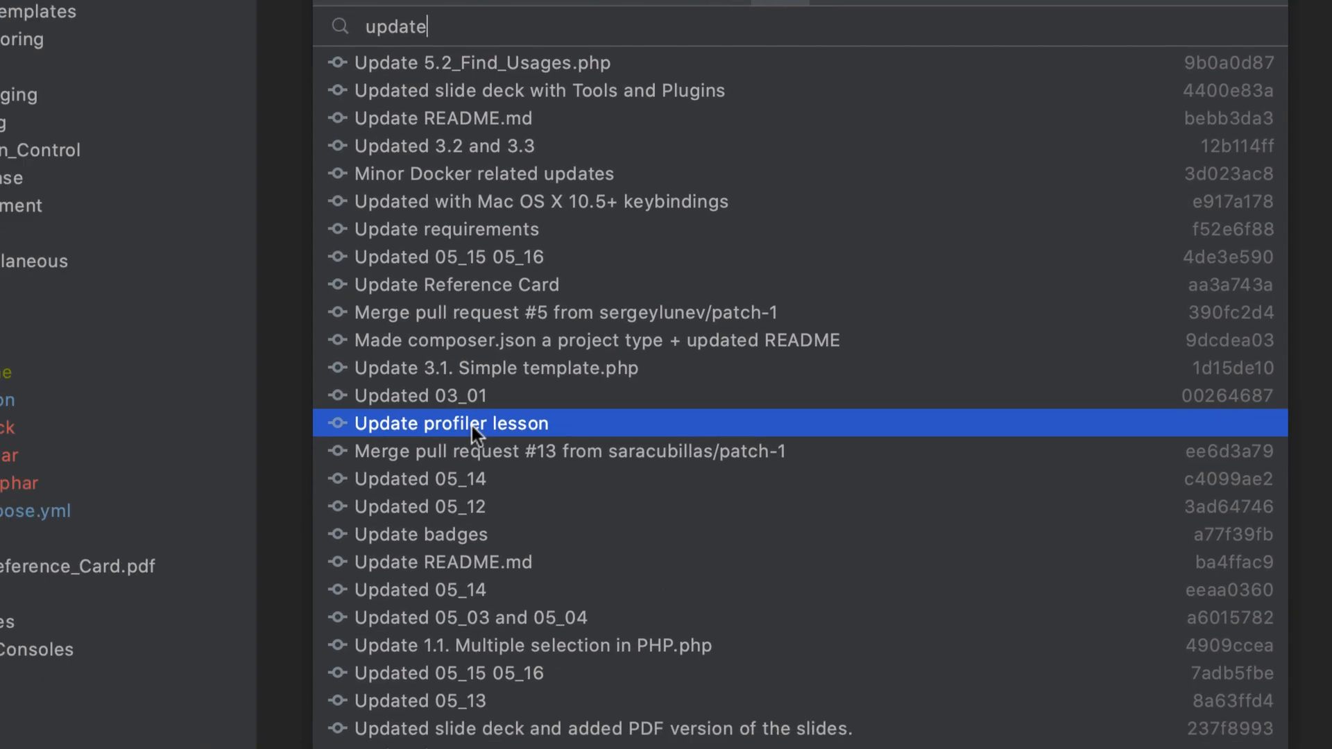
left_click(453, 423)
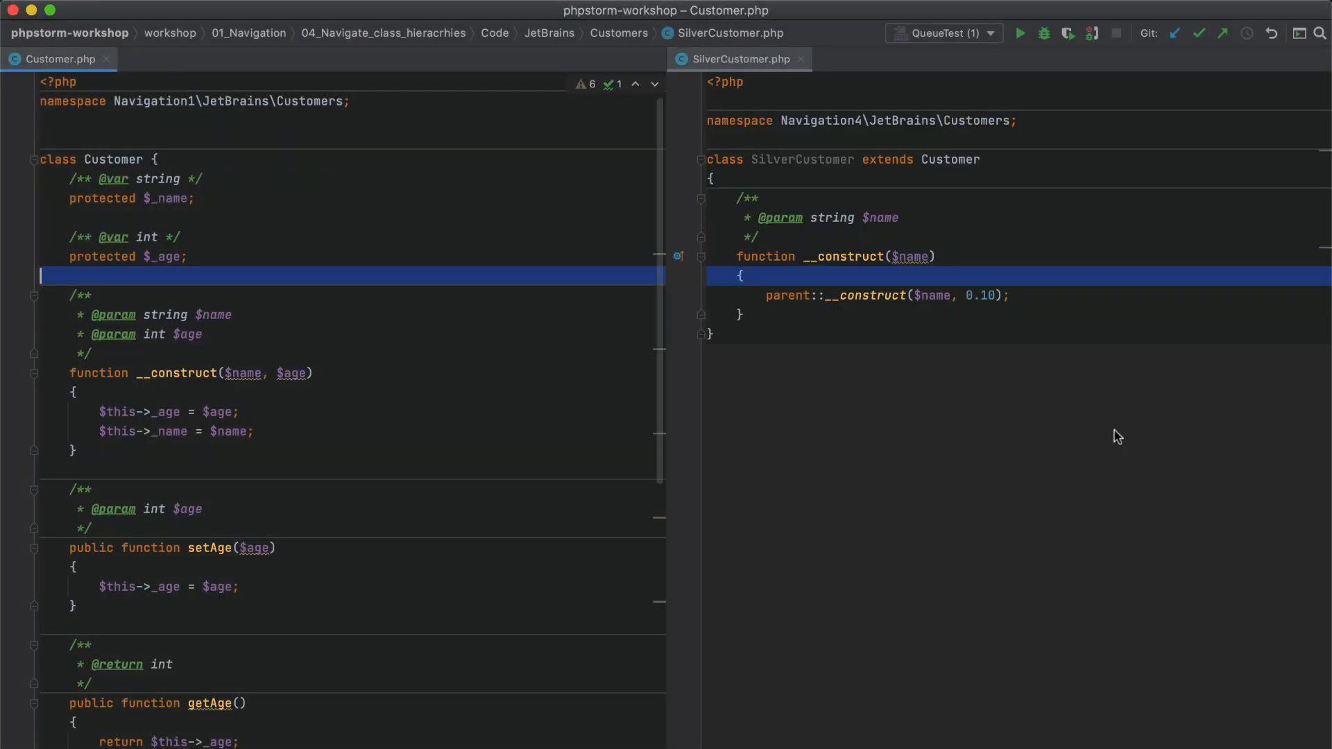
Split Customer.php and SilverCustomer.php, then show SettingsRepository.php in the right split.
left_click(799, 60)
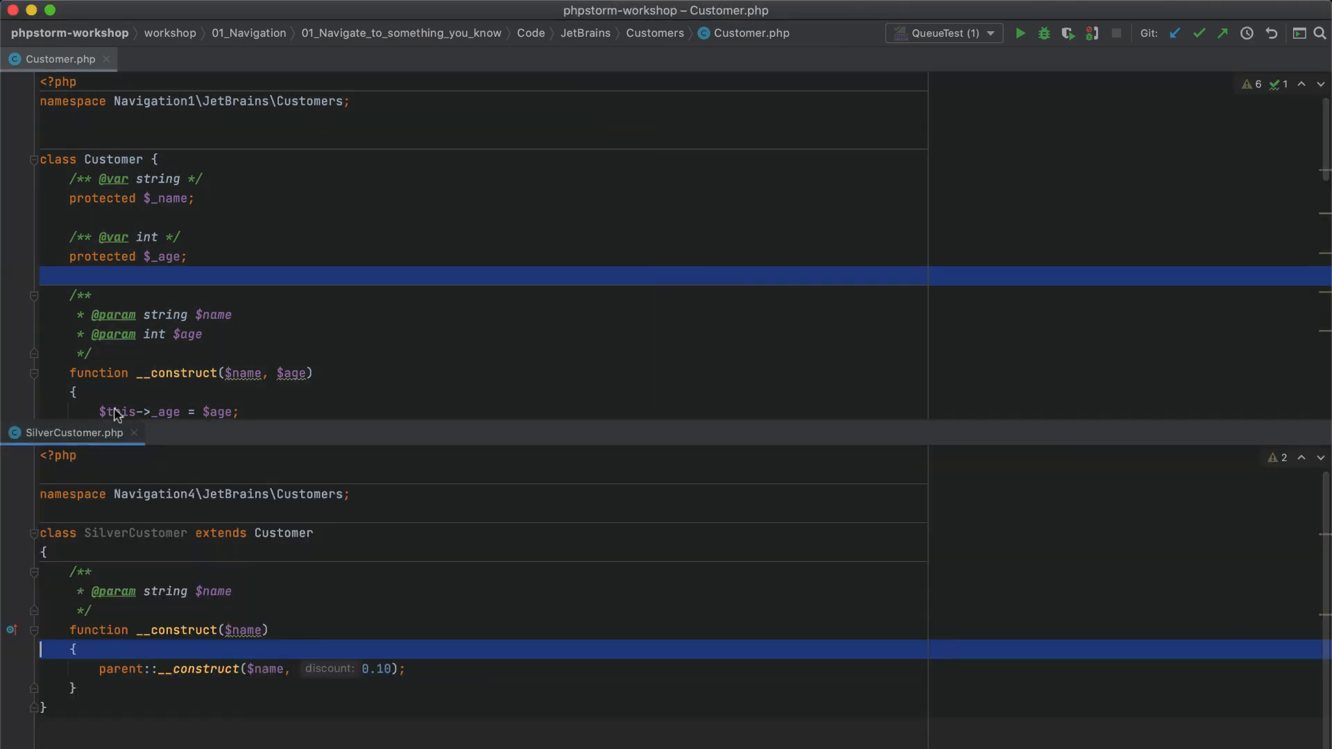
left_click(189, 58)
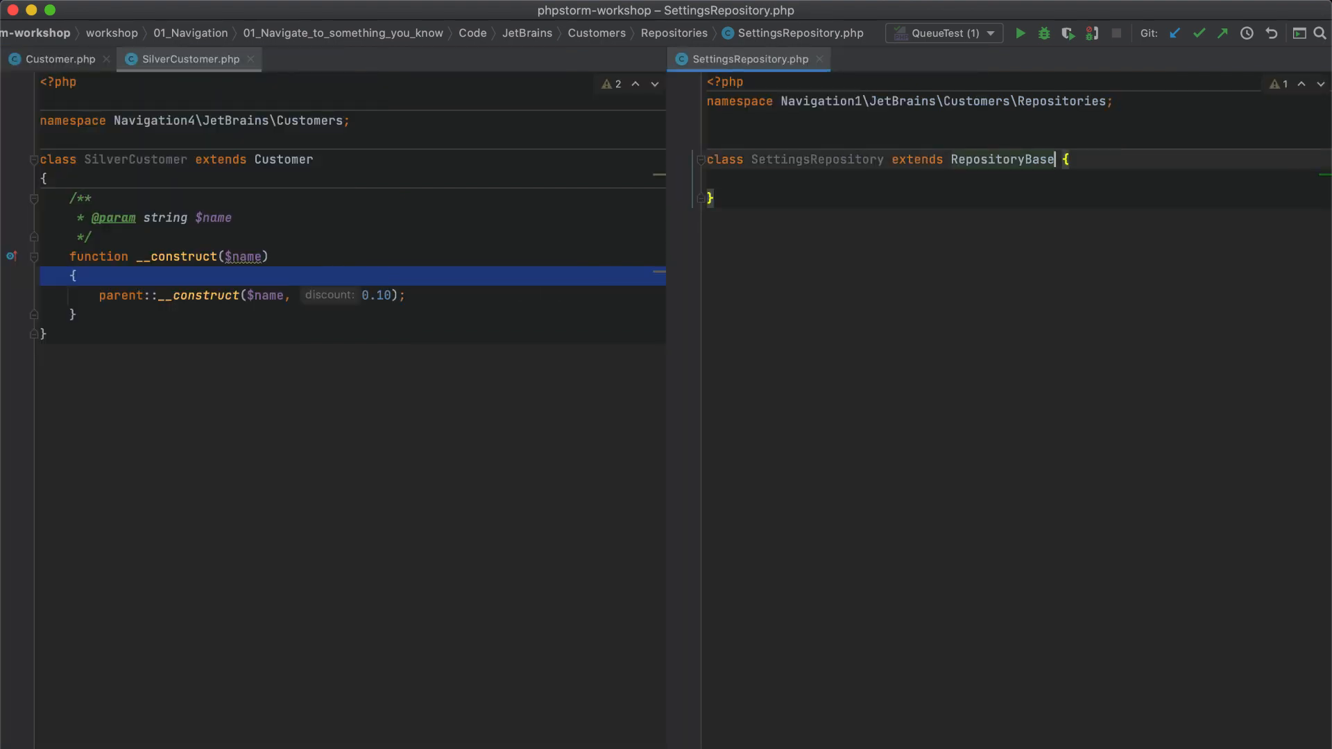
Find RepositoryBase usages, view DocumentRepository.php in a split, check Recent Files and close extra splits.
key("Alt+Cmd+F7")
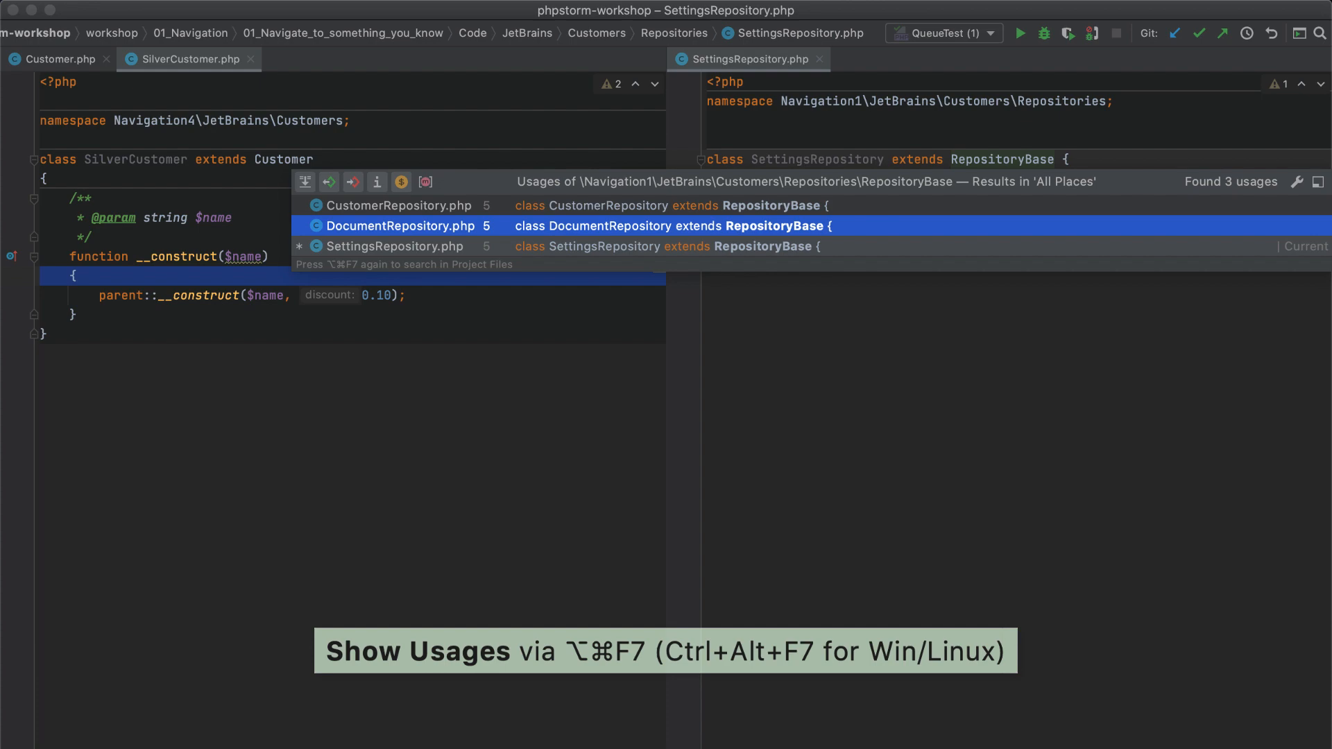
left_click(397, 226)
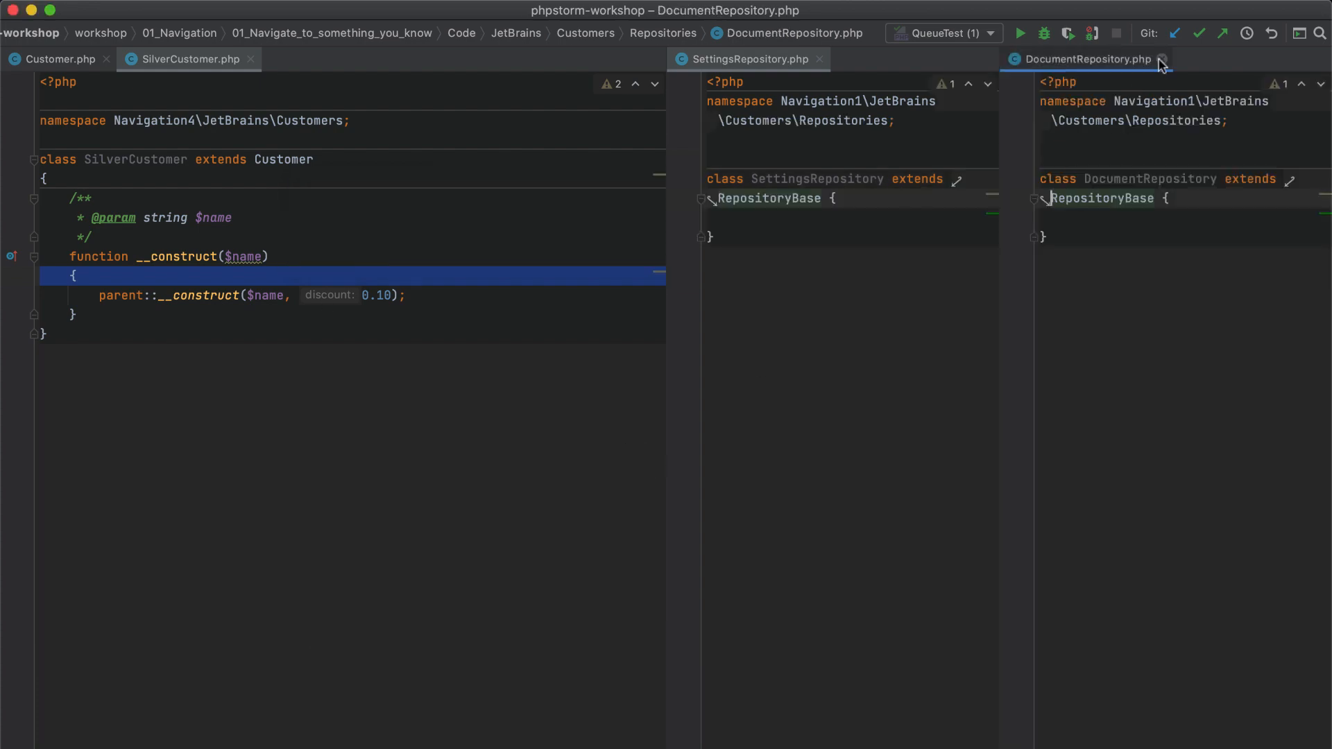
key("cmd+e")
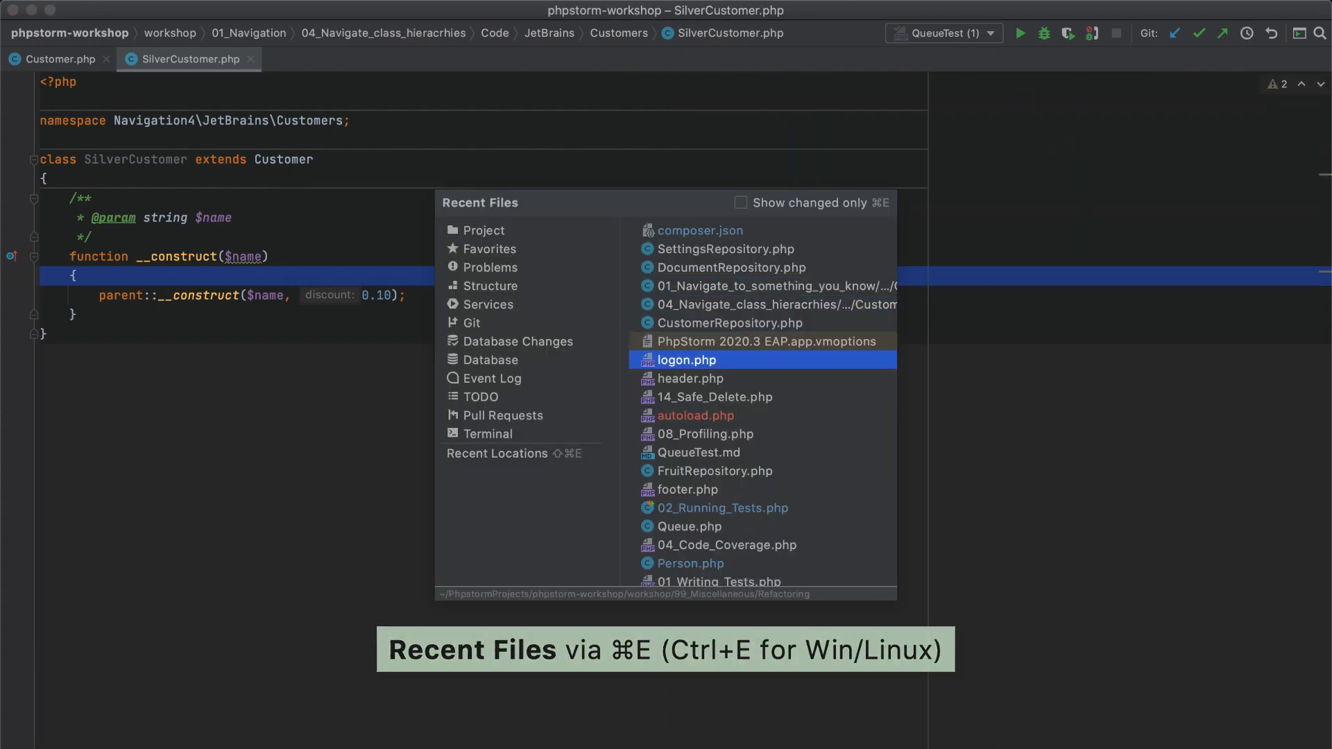
left_click(97, 10)
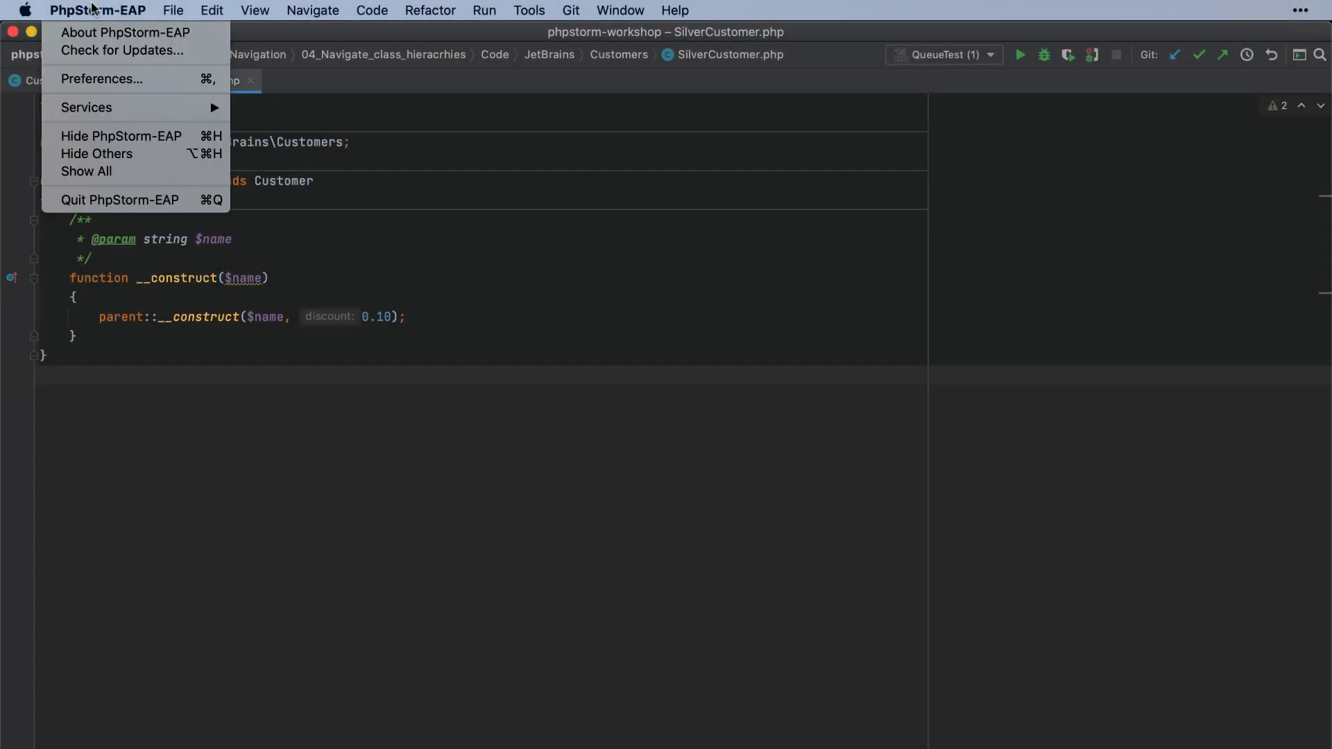
Enable Sync with OS for the IDE theme in Appearance preferences and apply it.
left_click(102, 78)
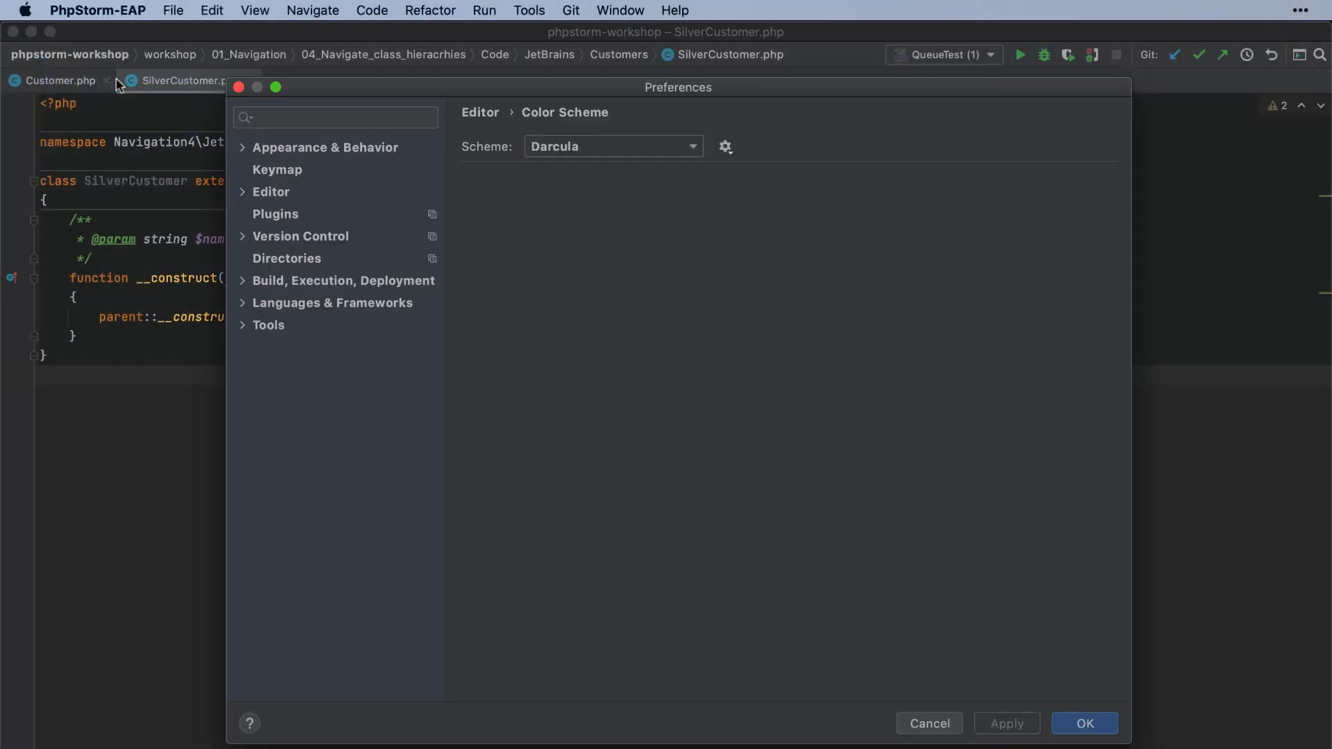
left_click(324, 147)
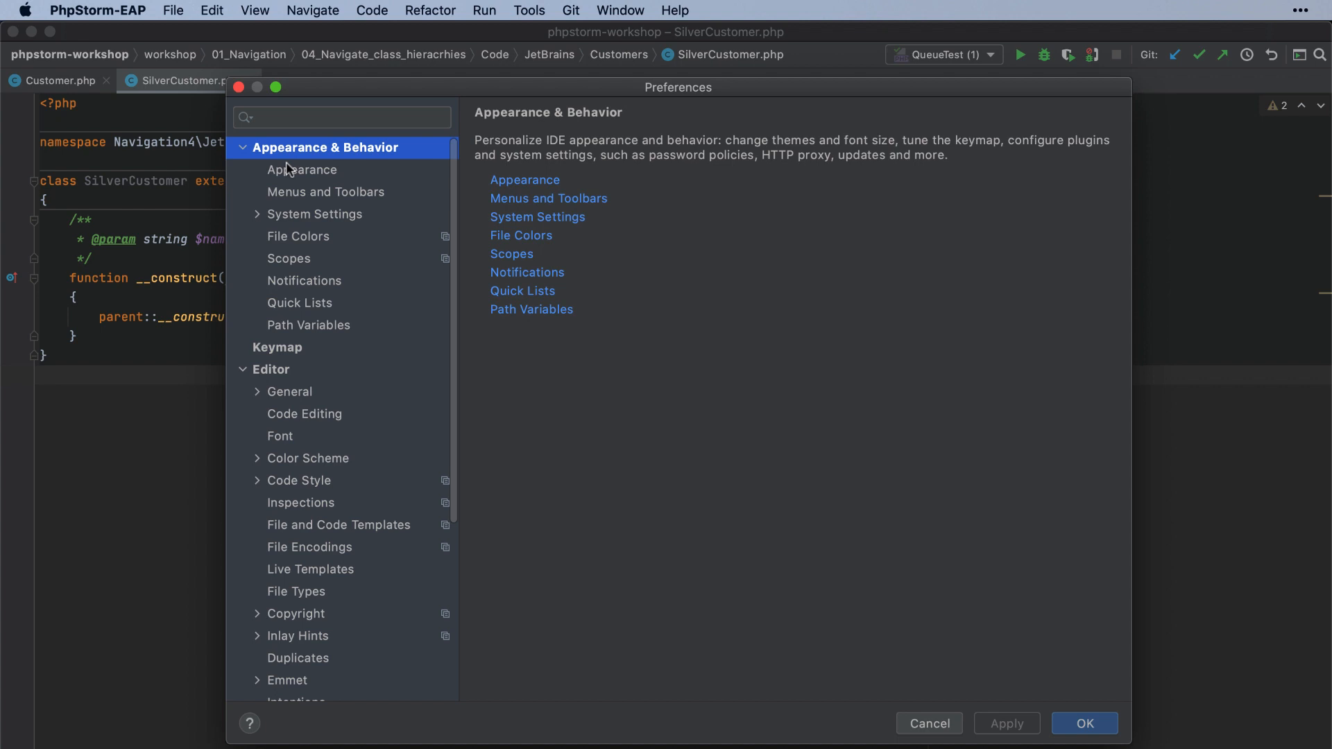
left_click(301, 169)
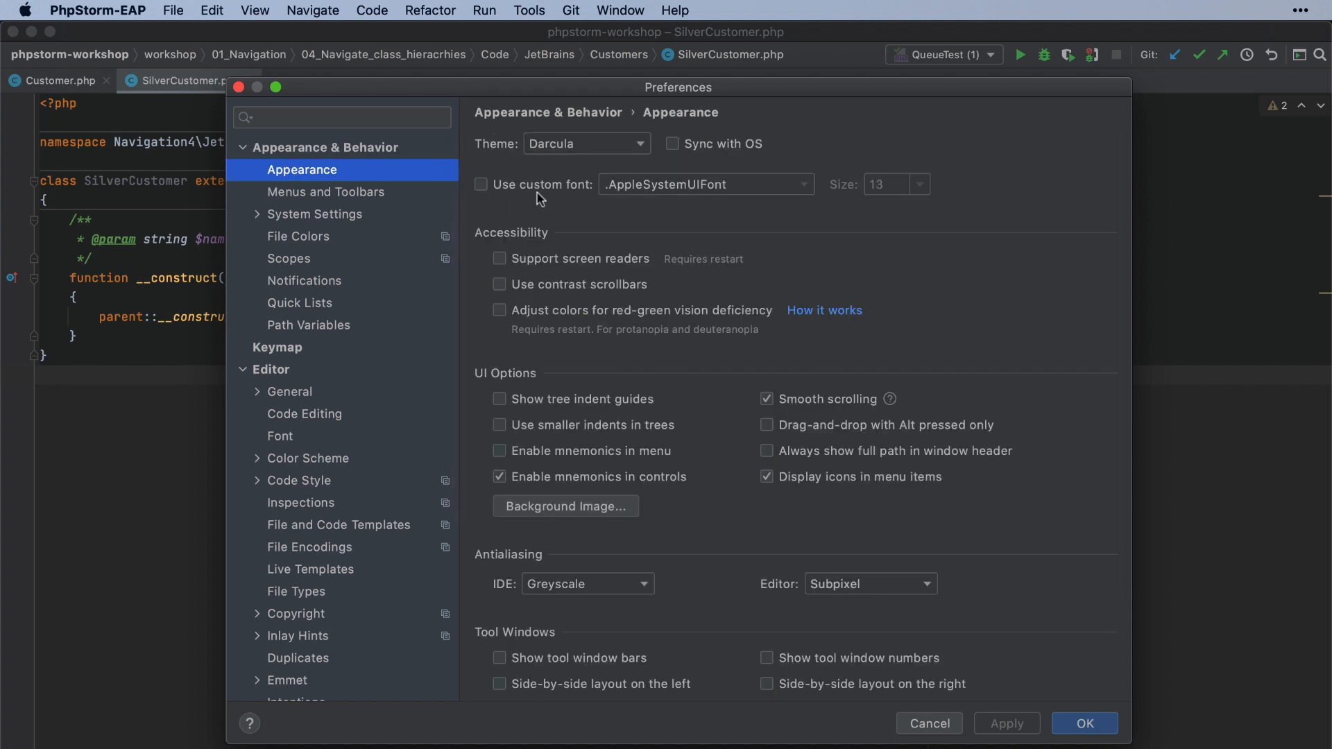
left_click(672, 143)
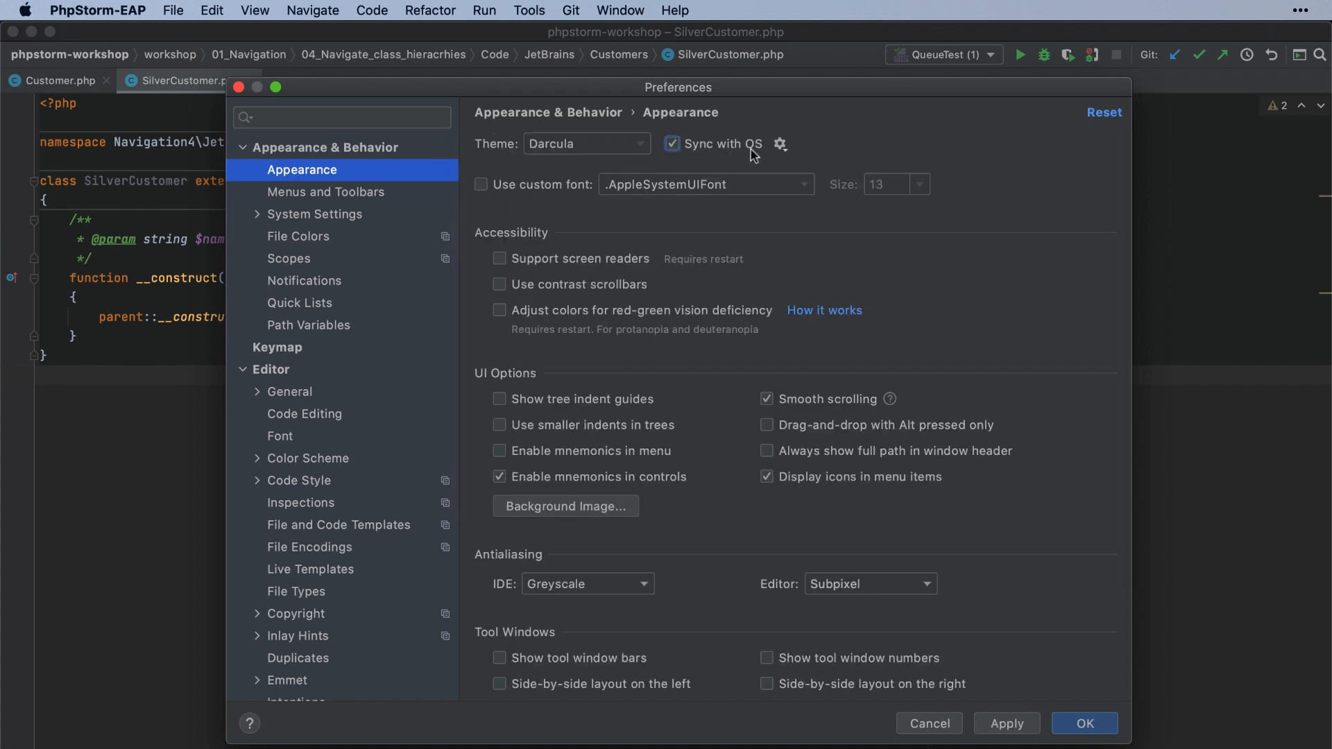
left_click(780, 143)
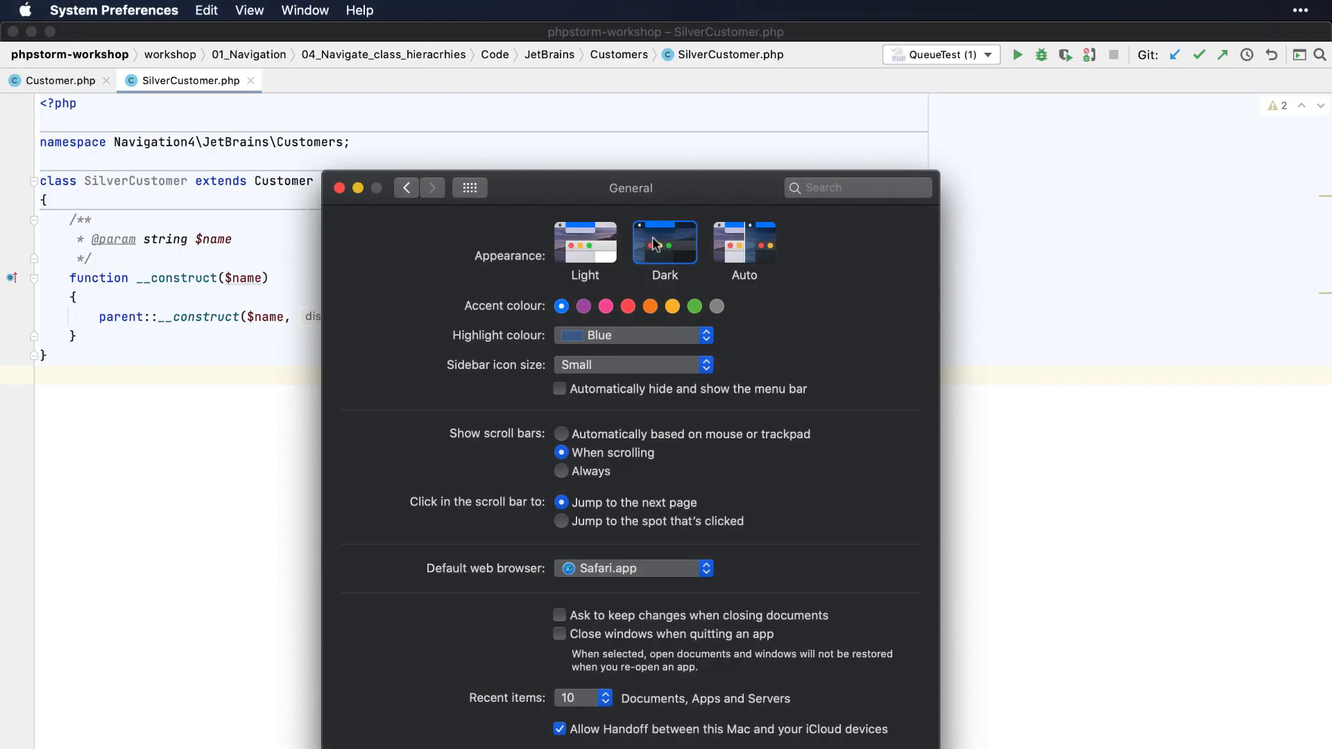
Switch macOS to Light appearance in System Preferences so PhpStorm follows.
left_click(584, 242)
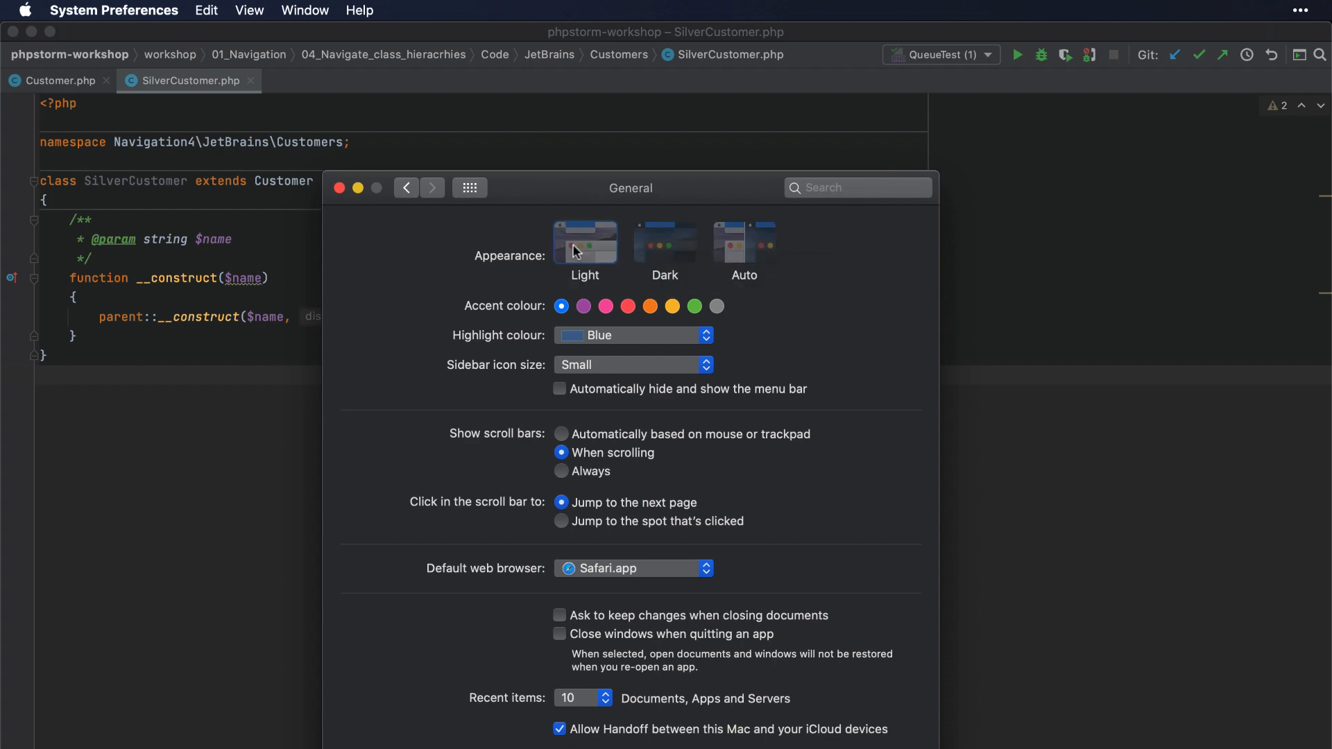
mouse_move(664, 244)
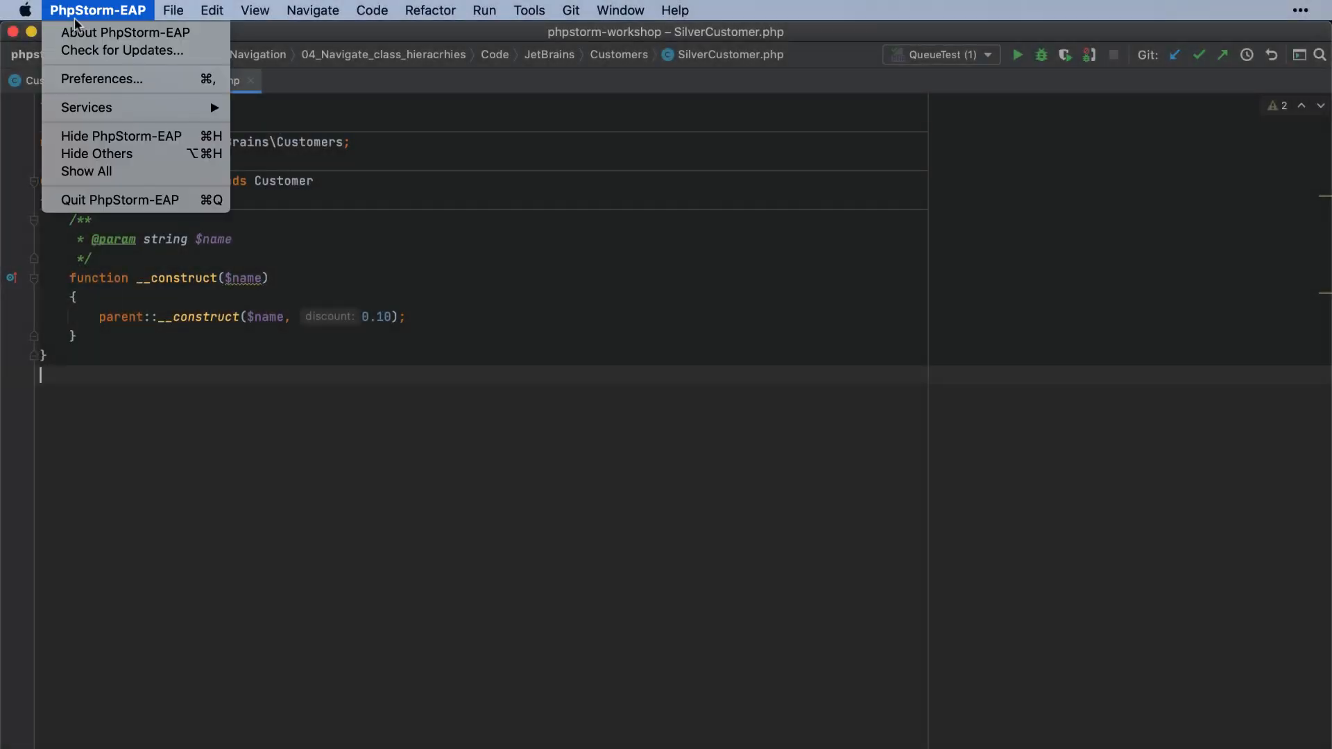
Set the keymap to macOS System Shortcuts in Preferences.
left_click(100, 79)
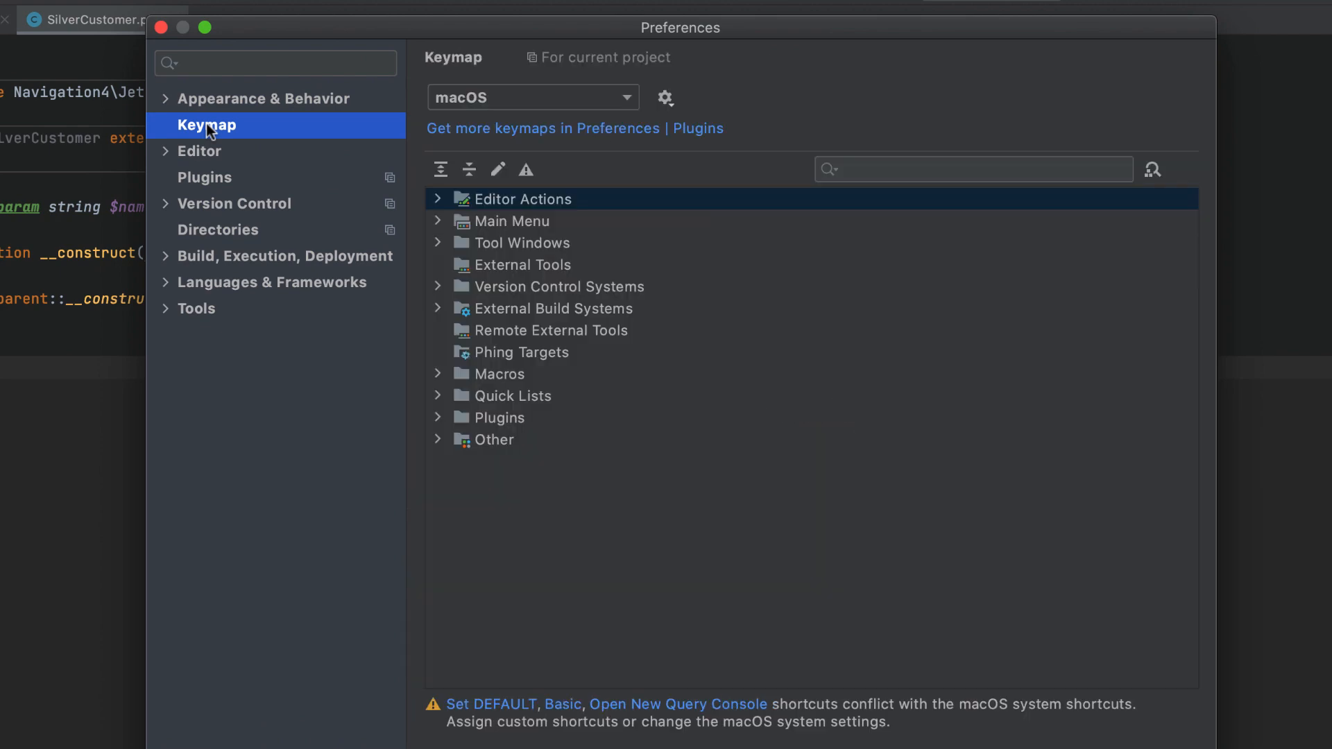
left_click(532, 96)
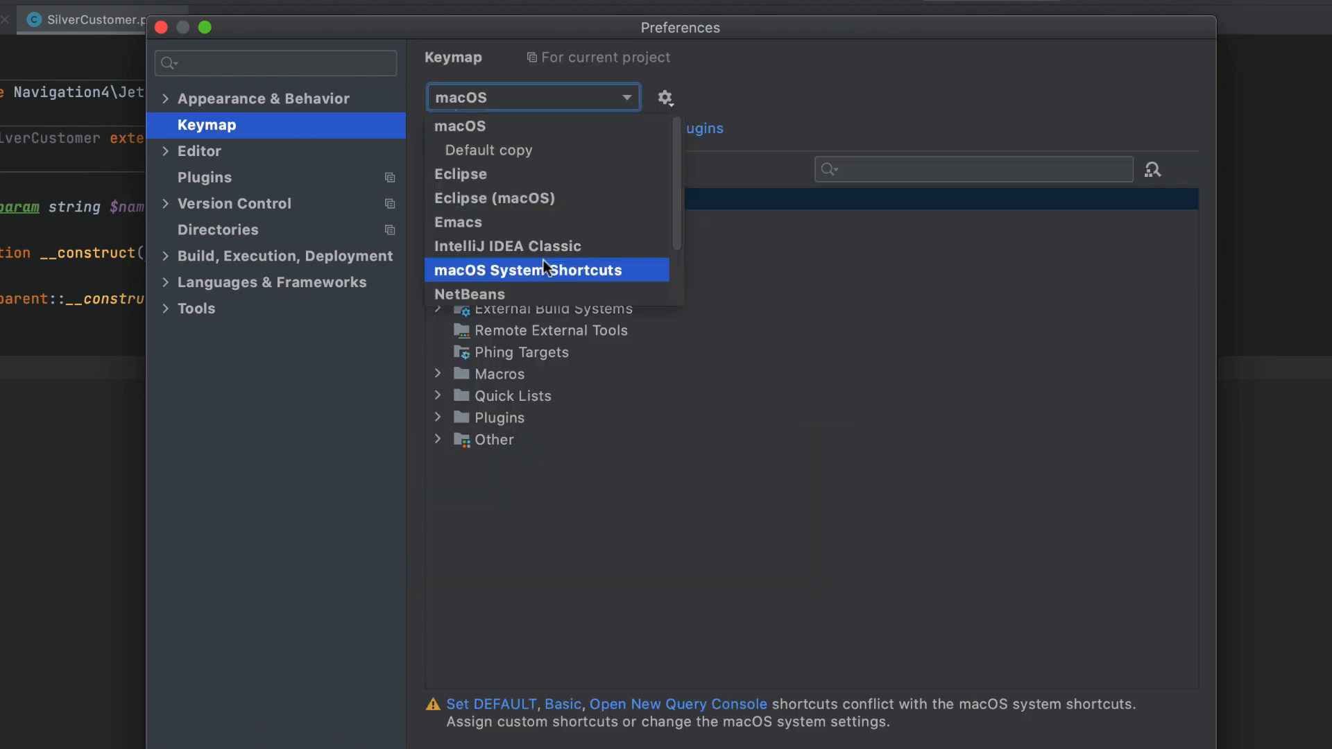
left_click(544, 269)
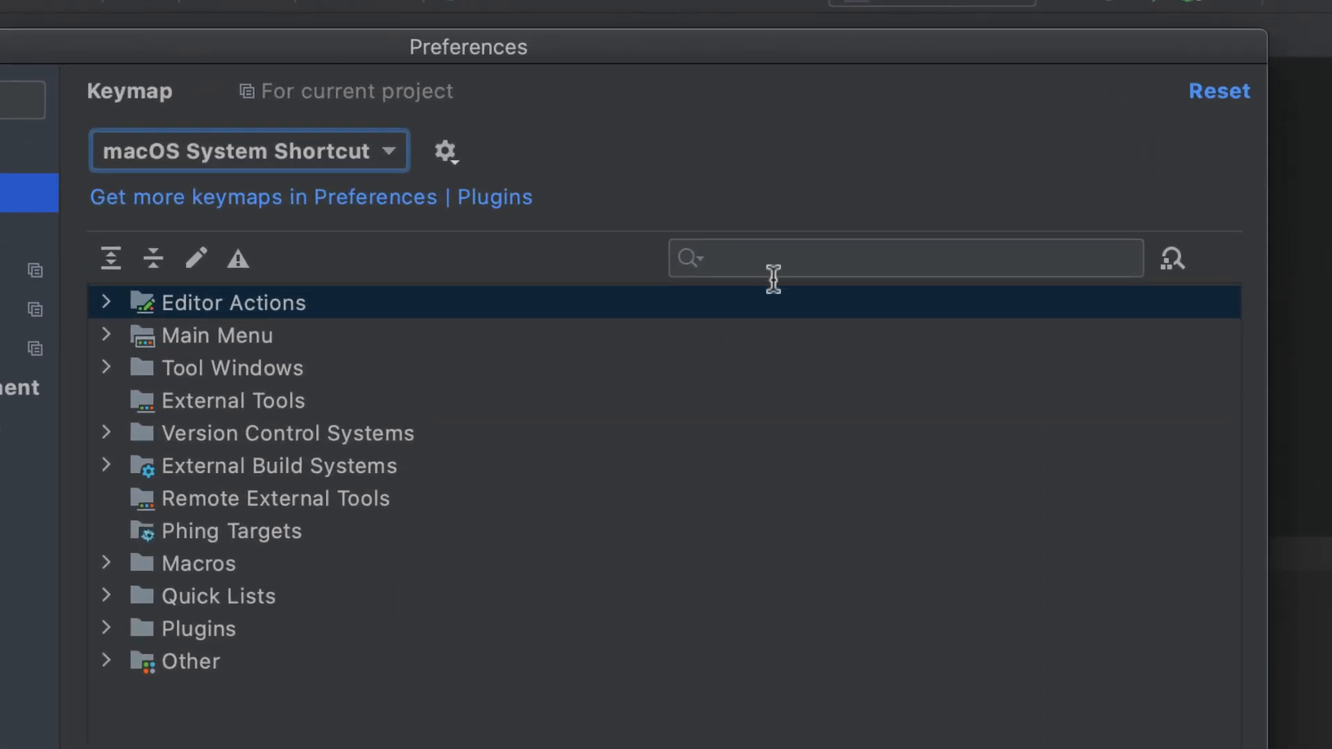
Filter the keymap for 'rename' and inspect the Rename action's assigned shortcuts.
type("rename")
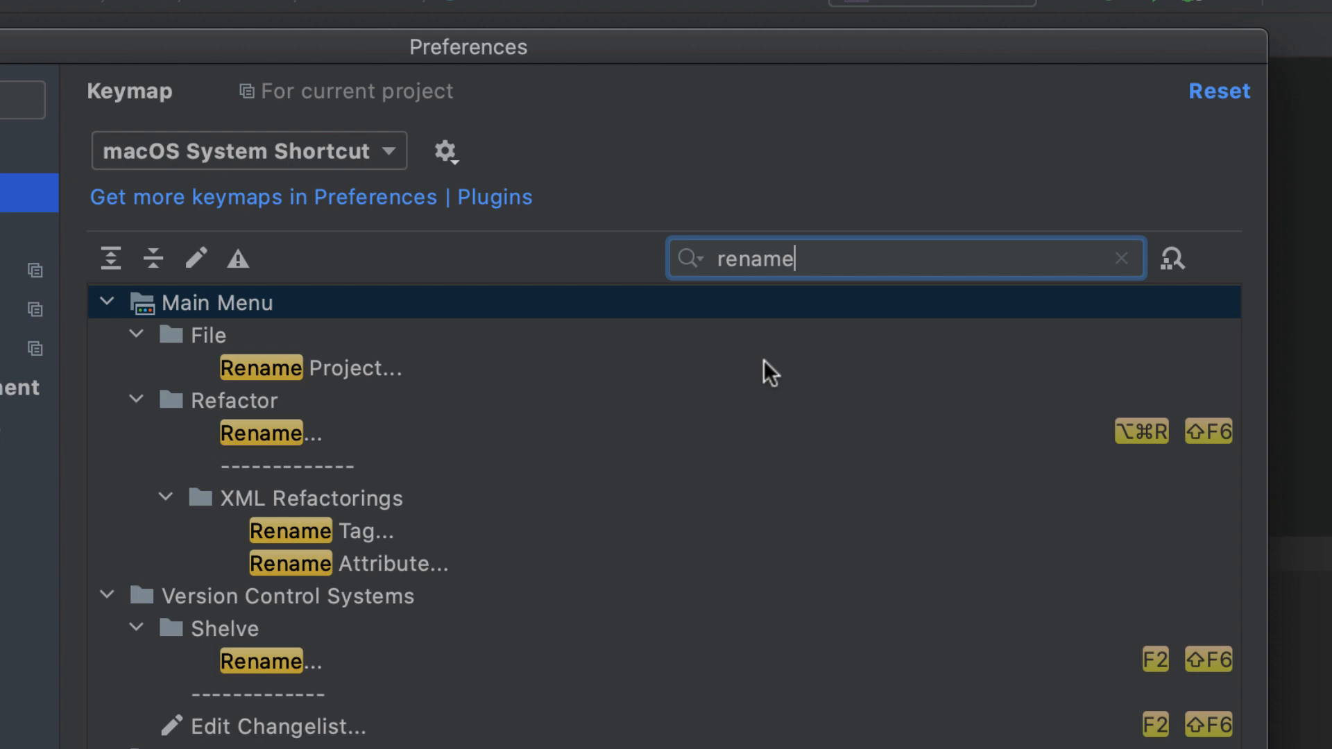
left_click(270, 433)
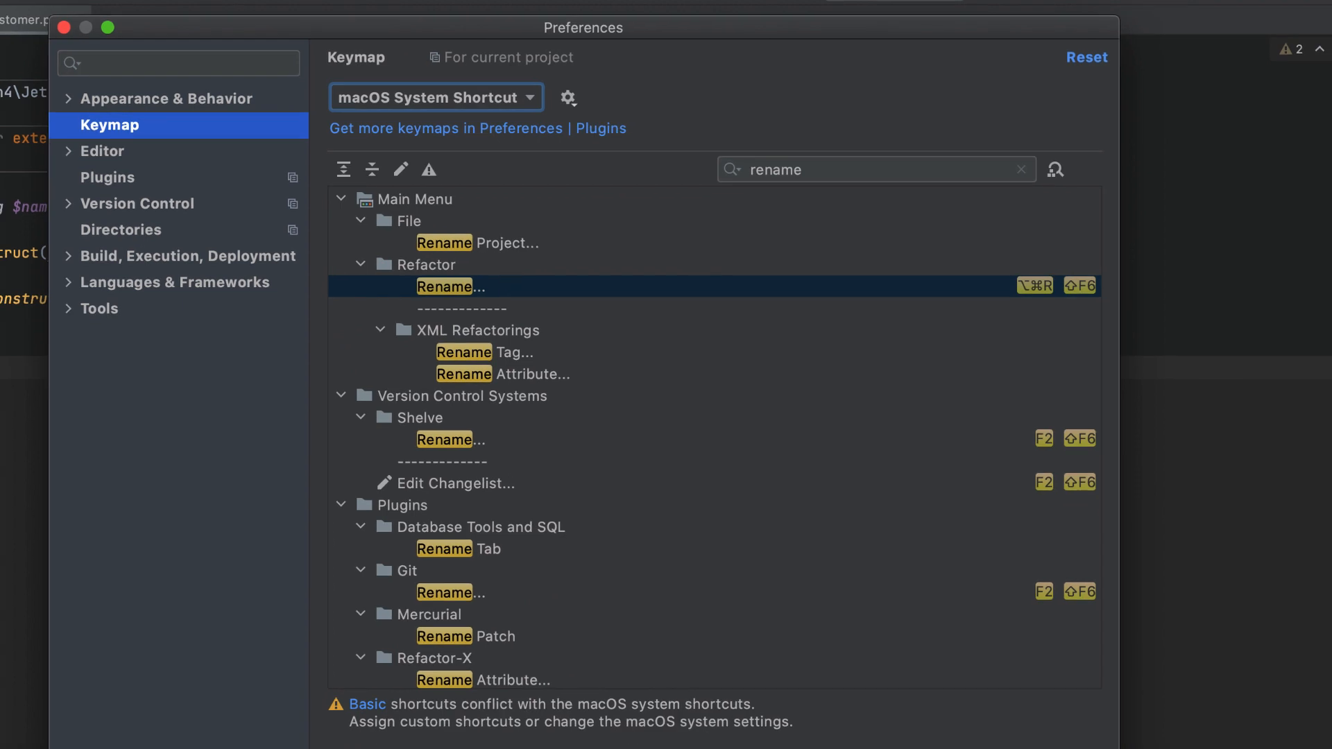
left_click(107, 176)
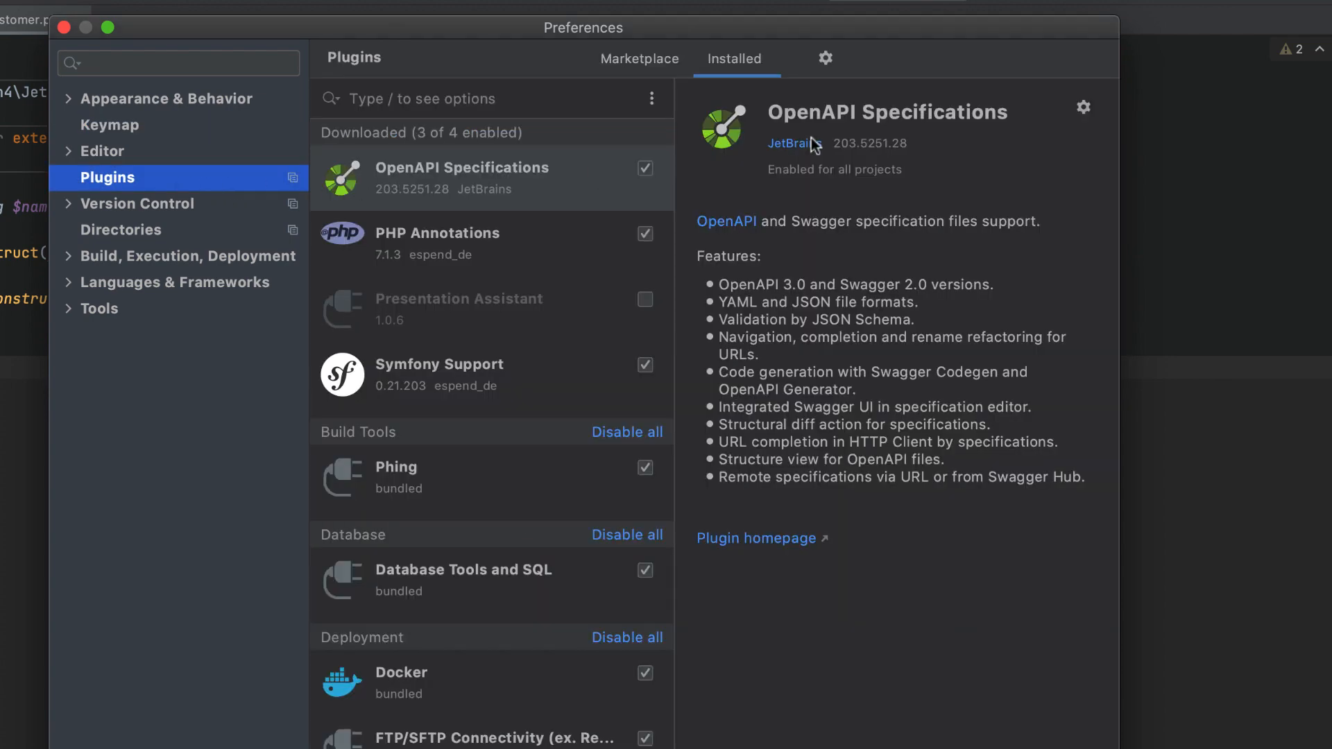
Show the OpenAPI Specifications plugin's Enable for Current Project options.
left_click(1084, 107)
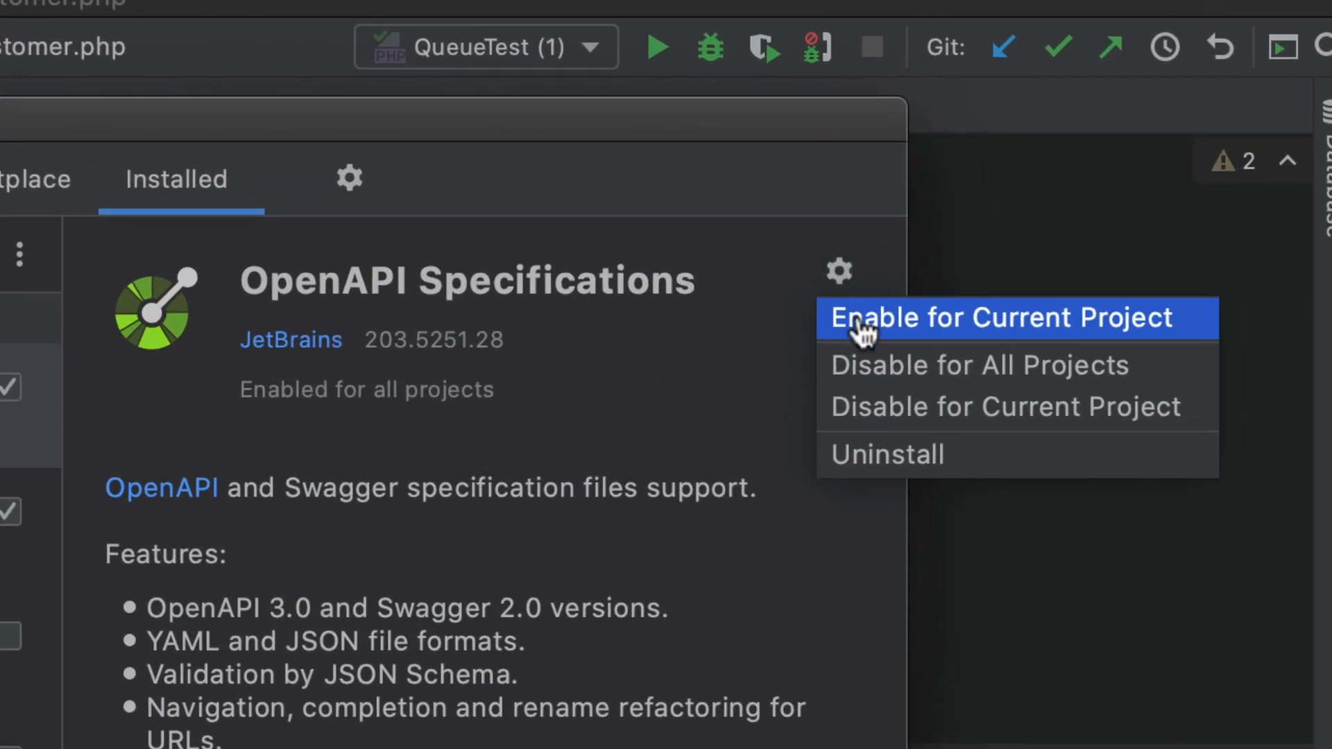
mouse_move(837, 331)
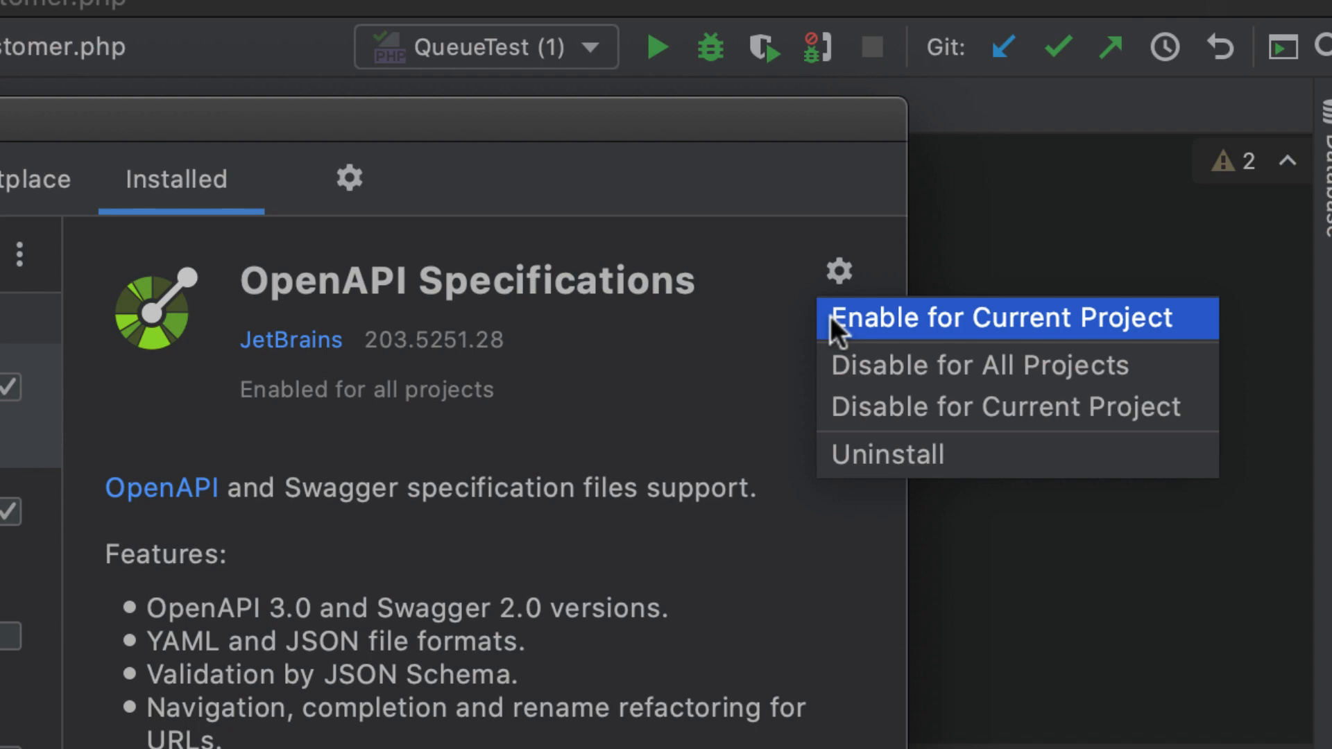
mouse_move(839, 332)
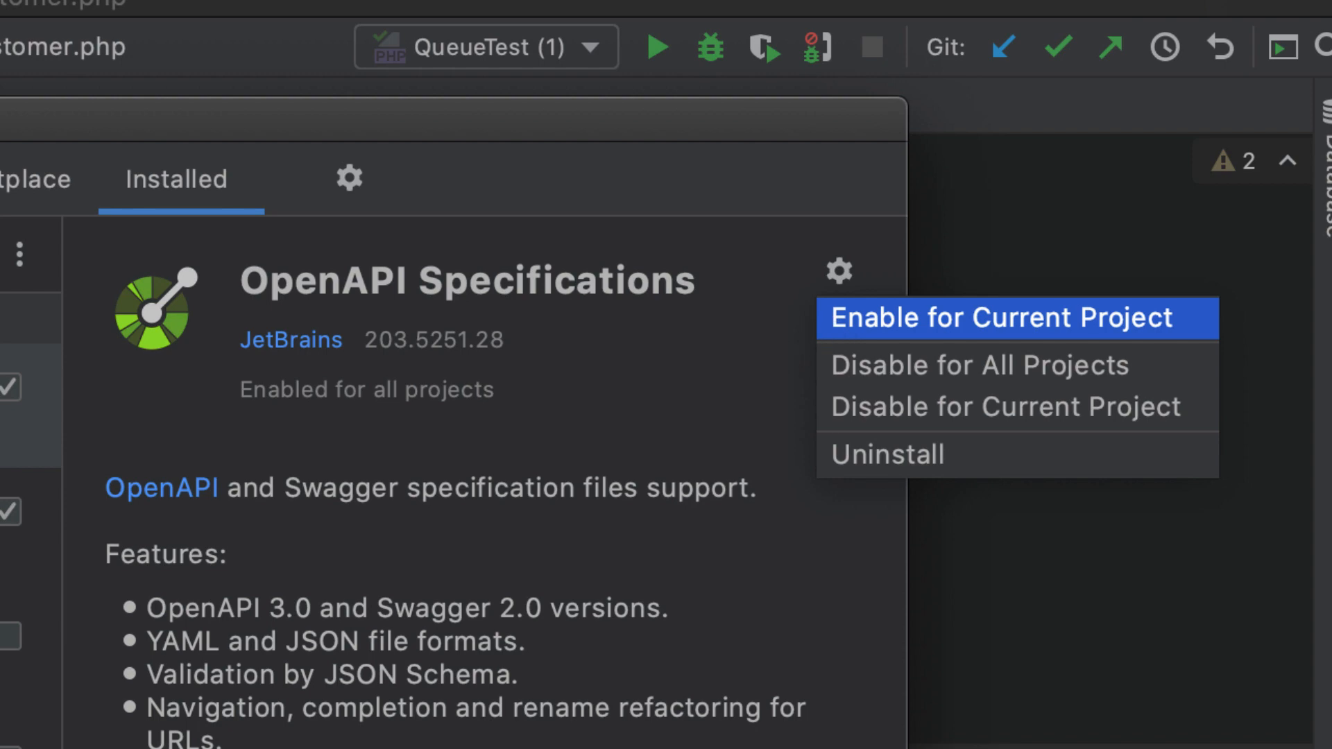